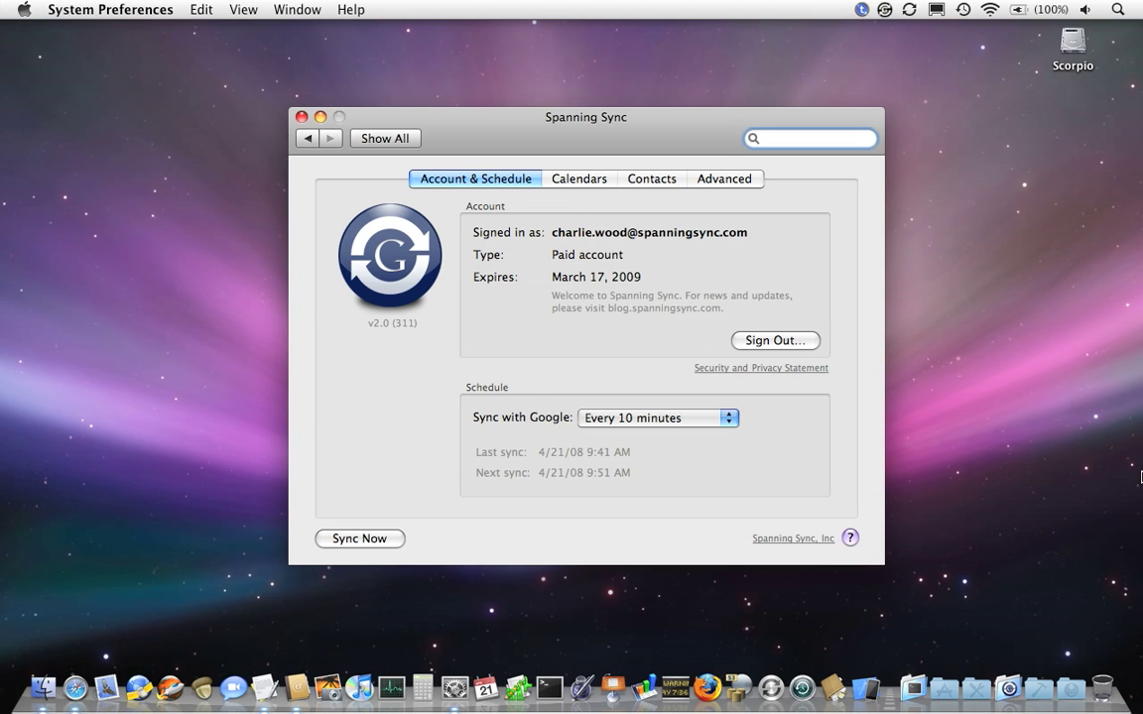
# Show the Spanning Sync contacts settings with only the Work group set to sync.
pyautogui.click(809, 139)
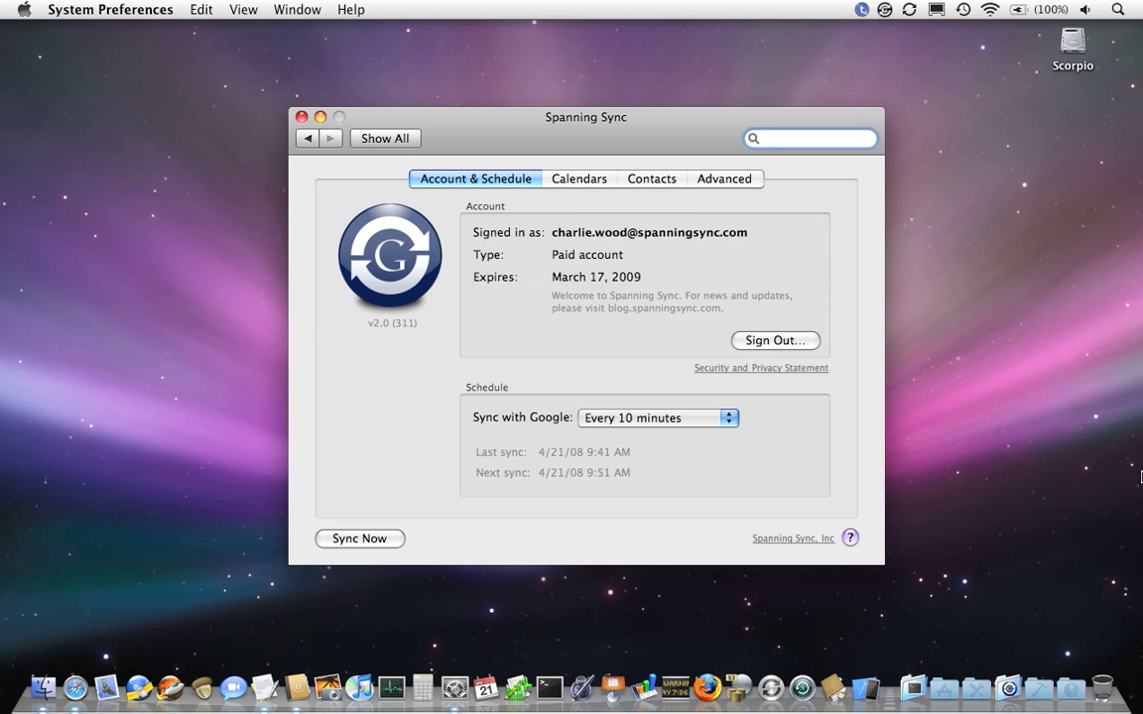
pyautogui.moveTo(539, 159)
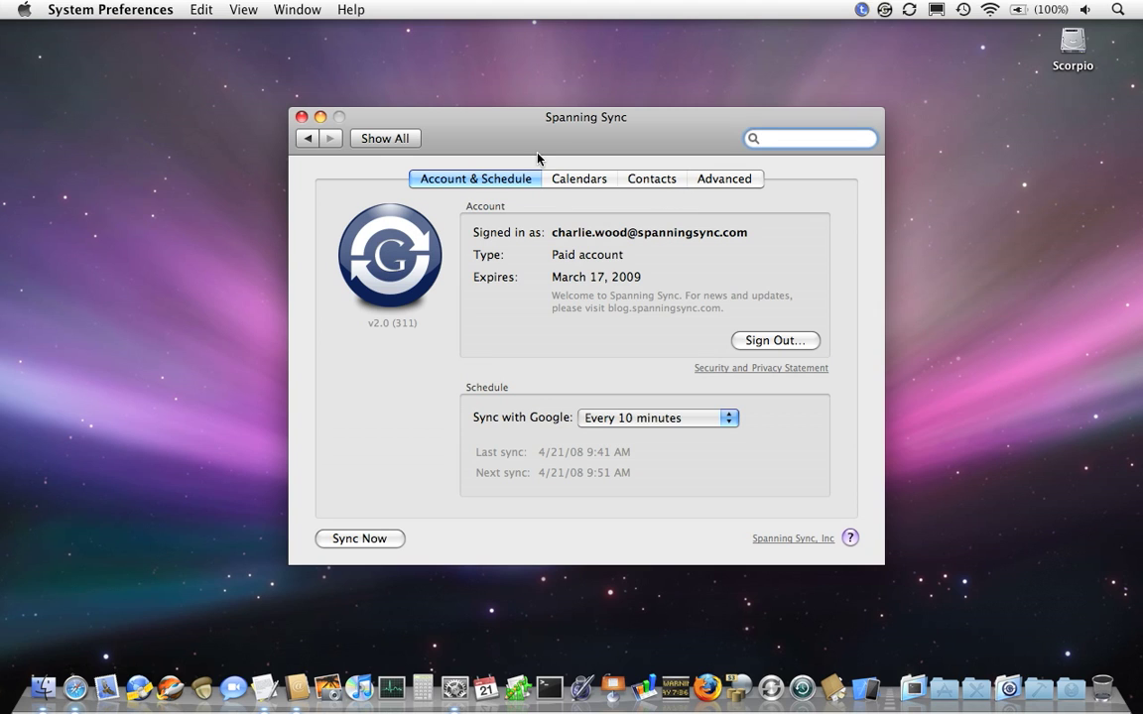
pyautogui.click(651, 178)
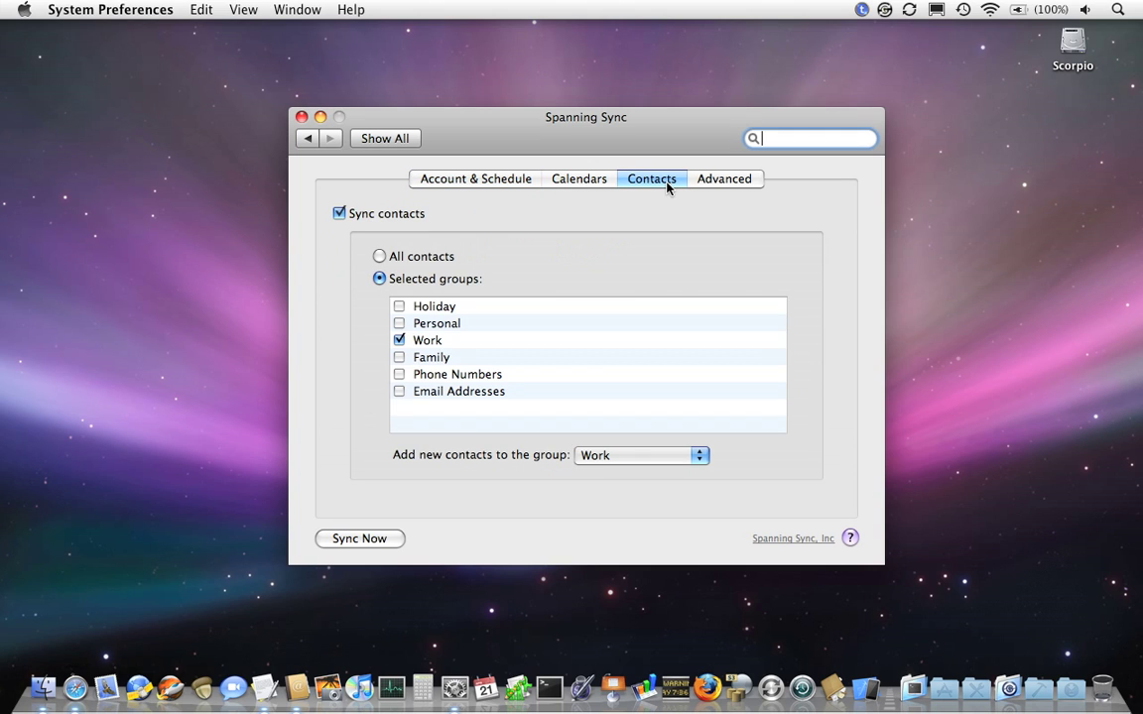
pyautogui.moveTo(437, 456)
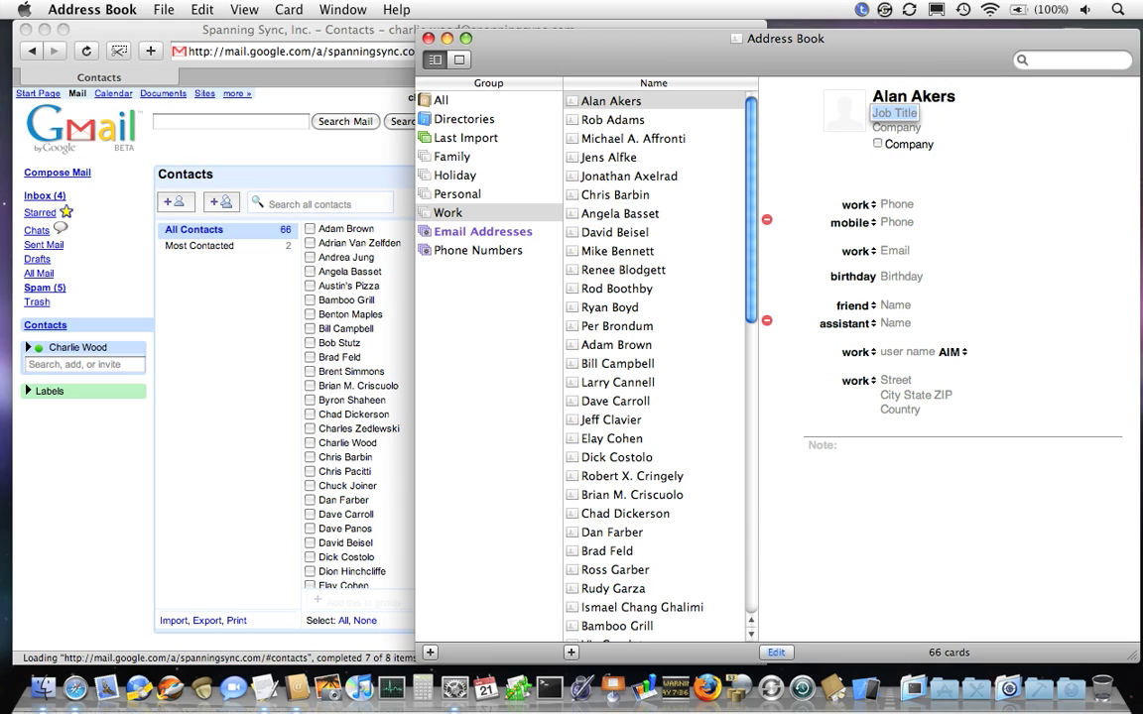
# Enter Alan Akers's work phone number starting 555-12 on his Address Book card.
pyautogui.write('555-12')
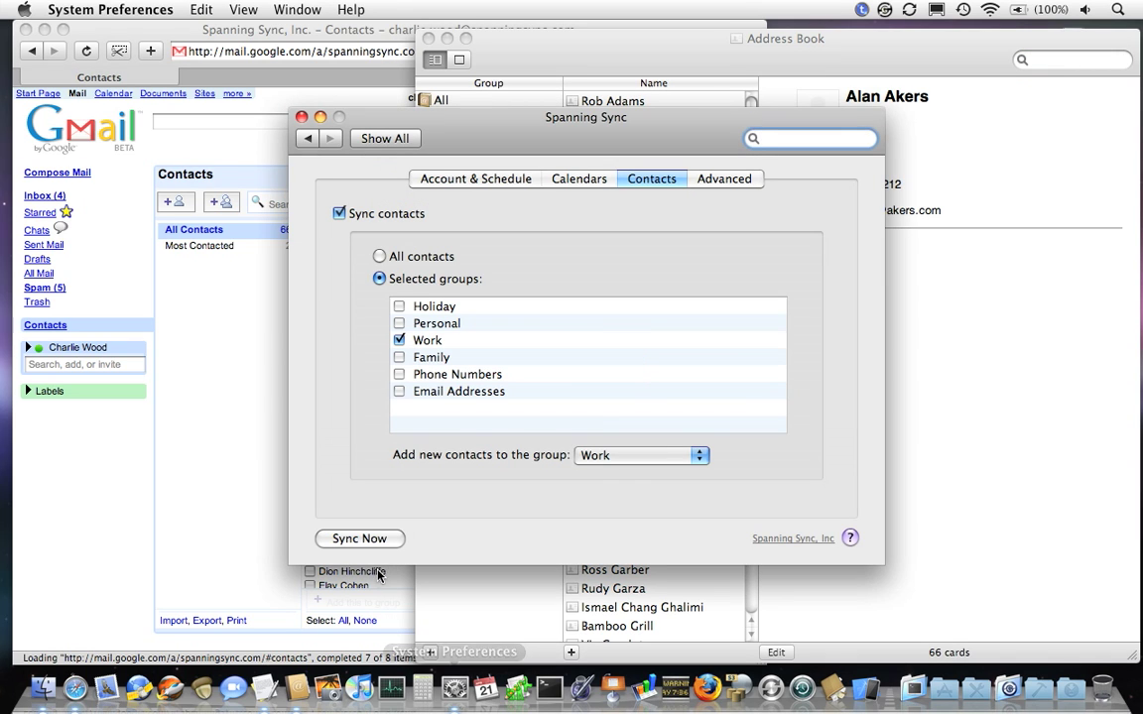
# Run a manual Sync Now to push the Address Book contacts to Google.
pyautogui.click(360, 538)
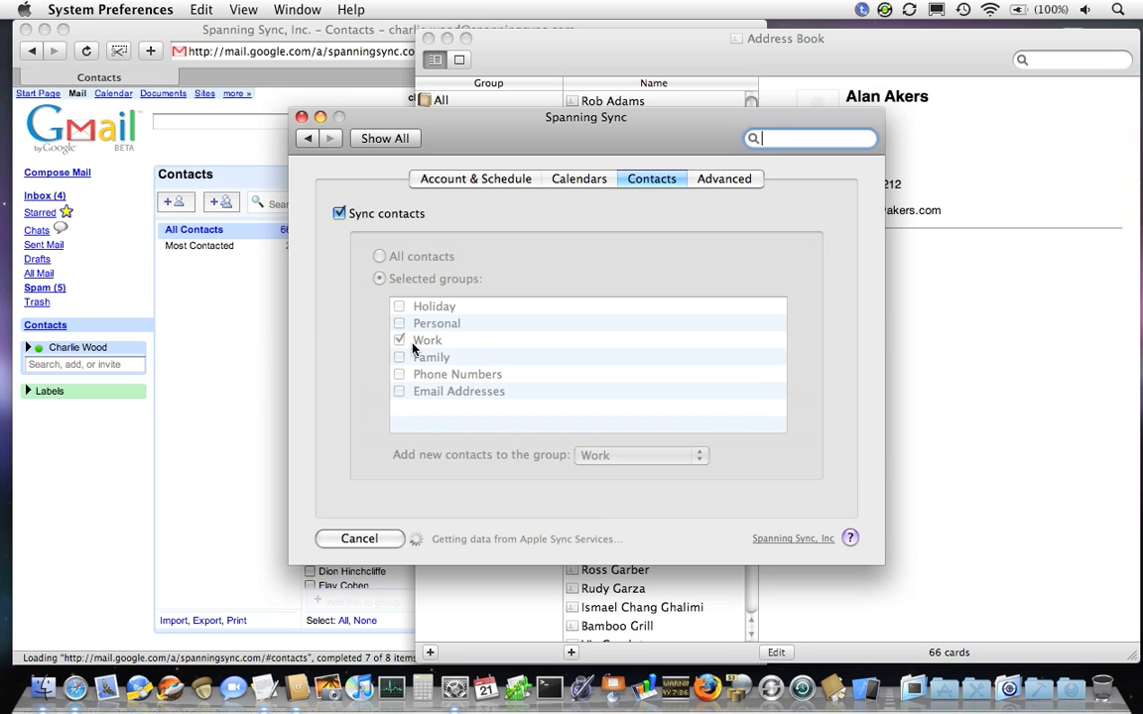
pyautogui.moveTo(516, 329)
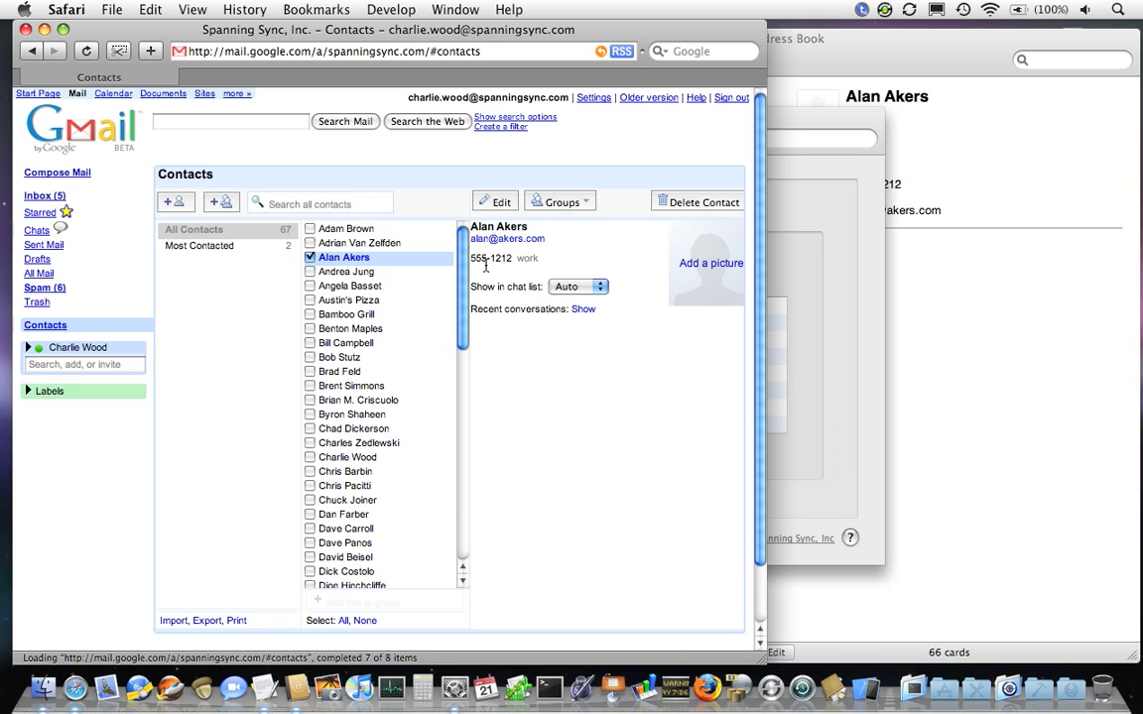
pyautogui.moveTo(655, 441)
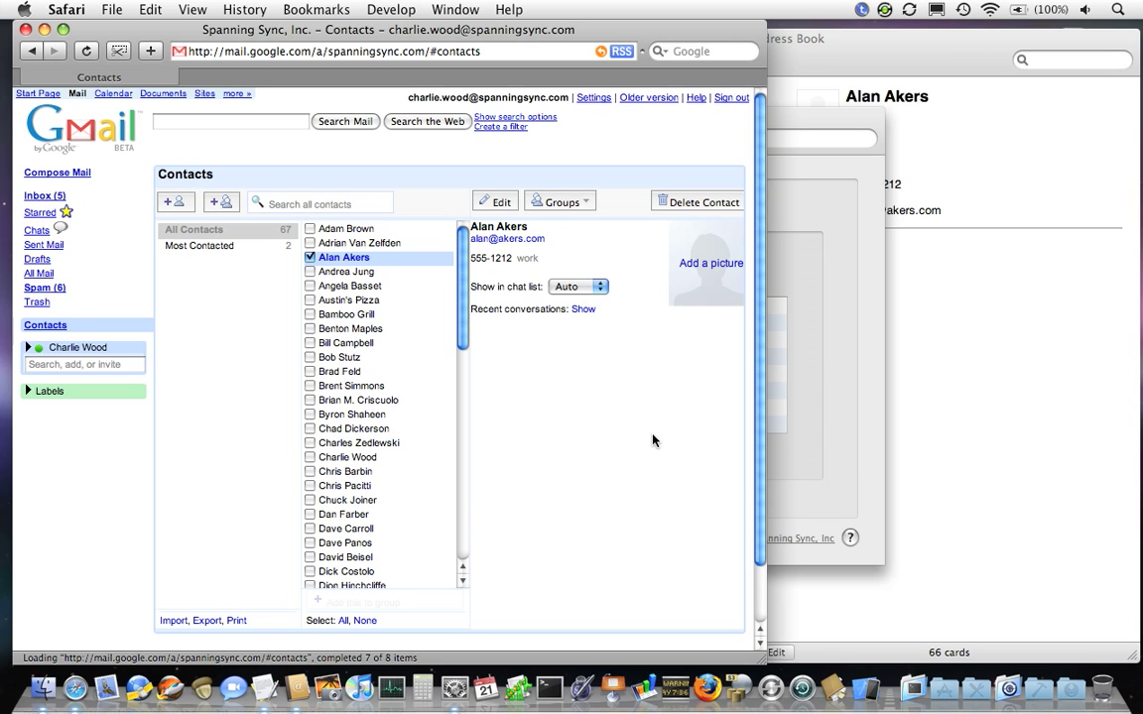
pyautogui.moveTo(500, 221)
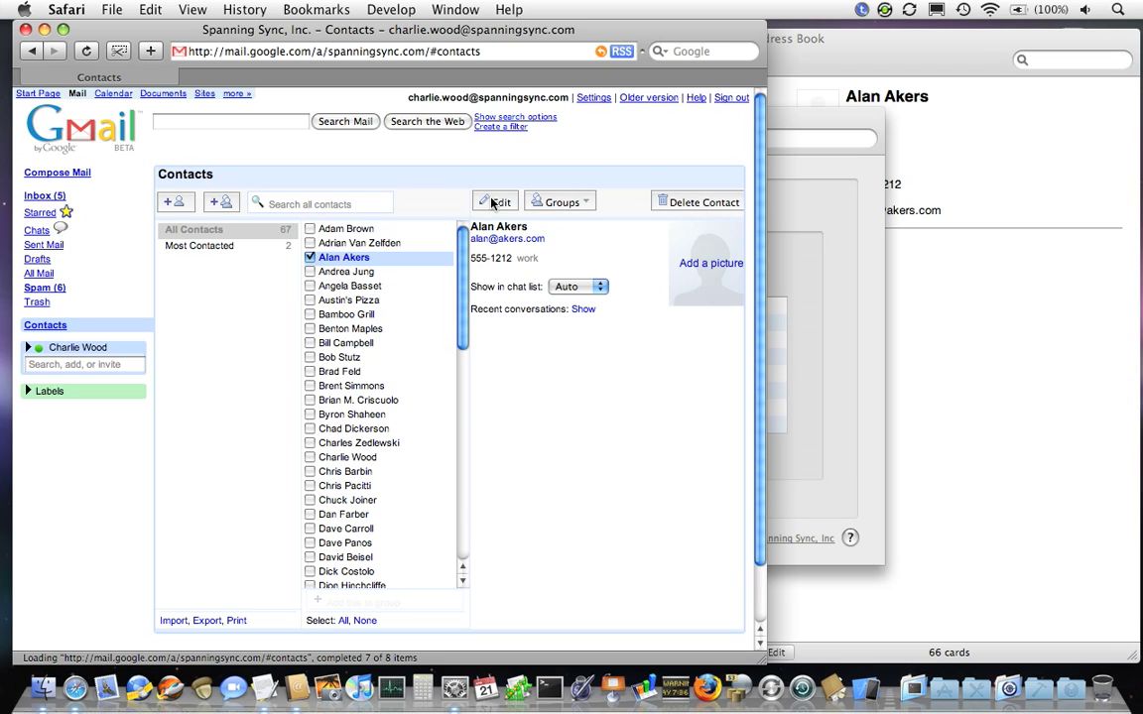
pyautogui.click(496, 202)
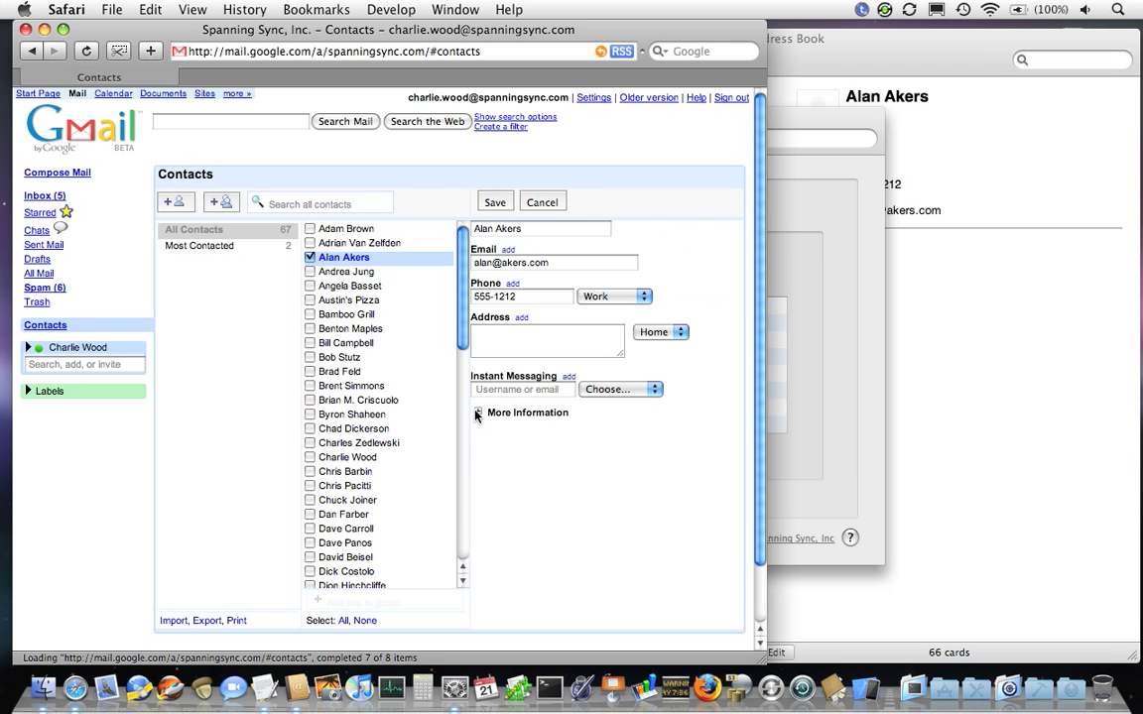
pyautogui.click(477, 412)
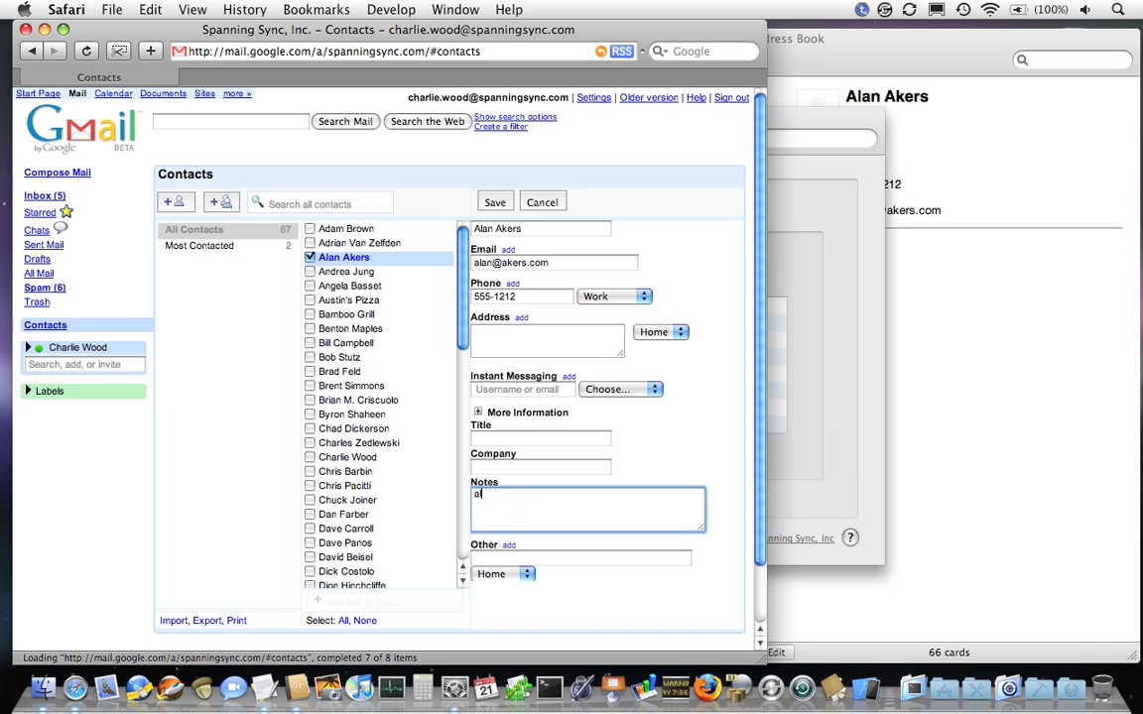
pyautogui.write('lan is a great guy')
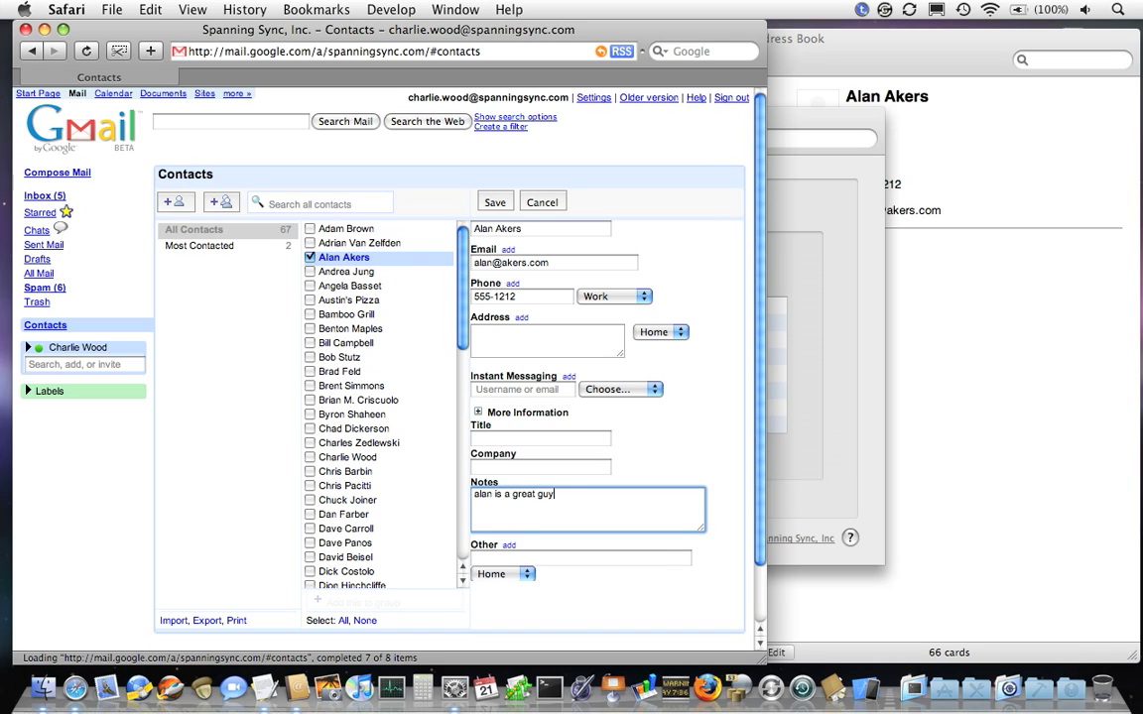
pyautogui.write(", but remember that he doesn't")
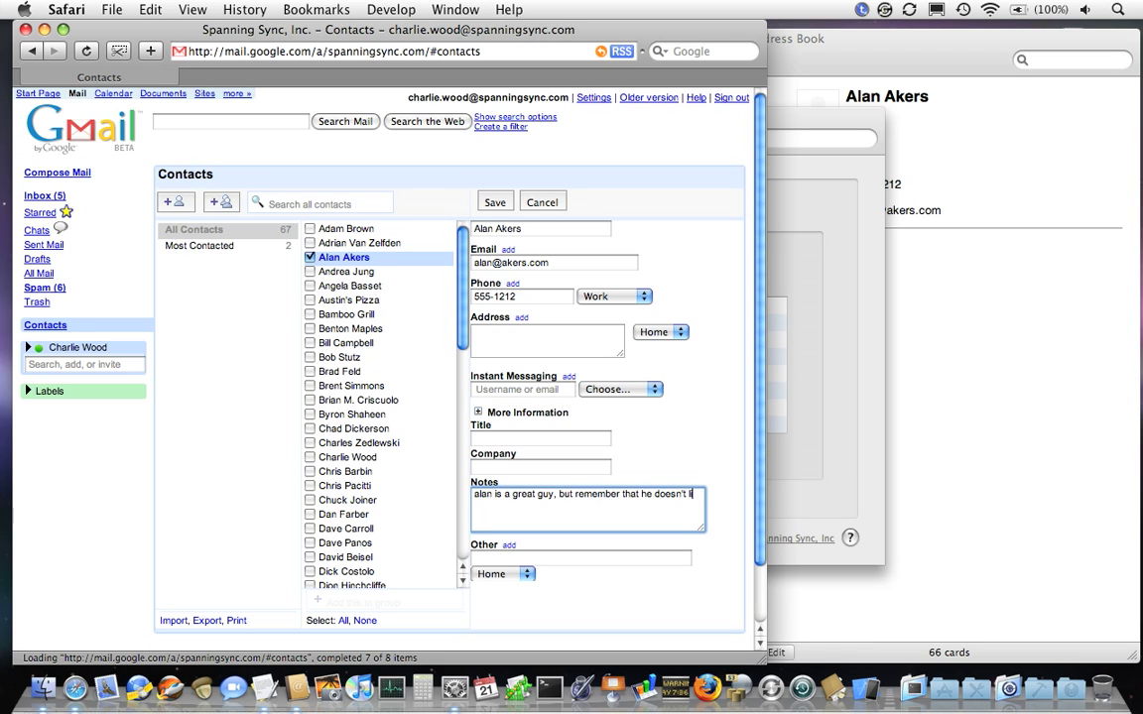
pyautogui.write('like sushi')
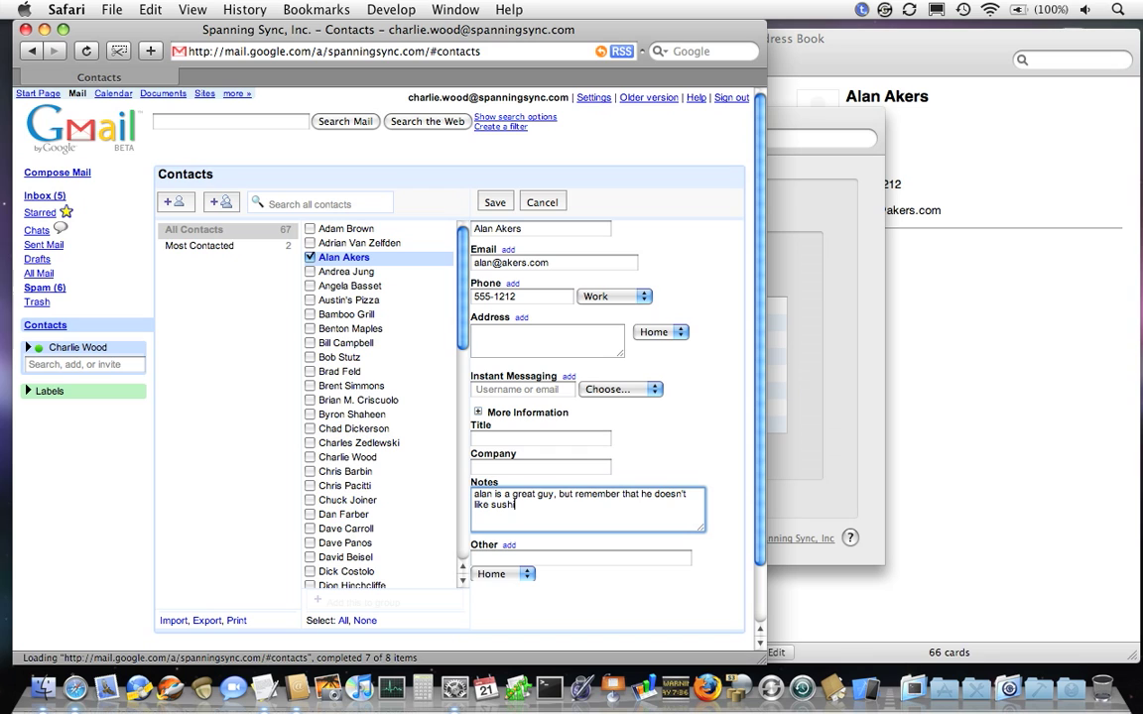
pyautogui.click(496, 202)
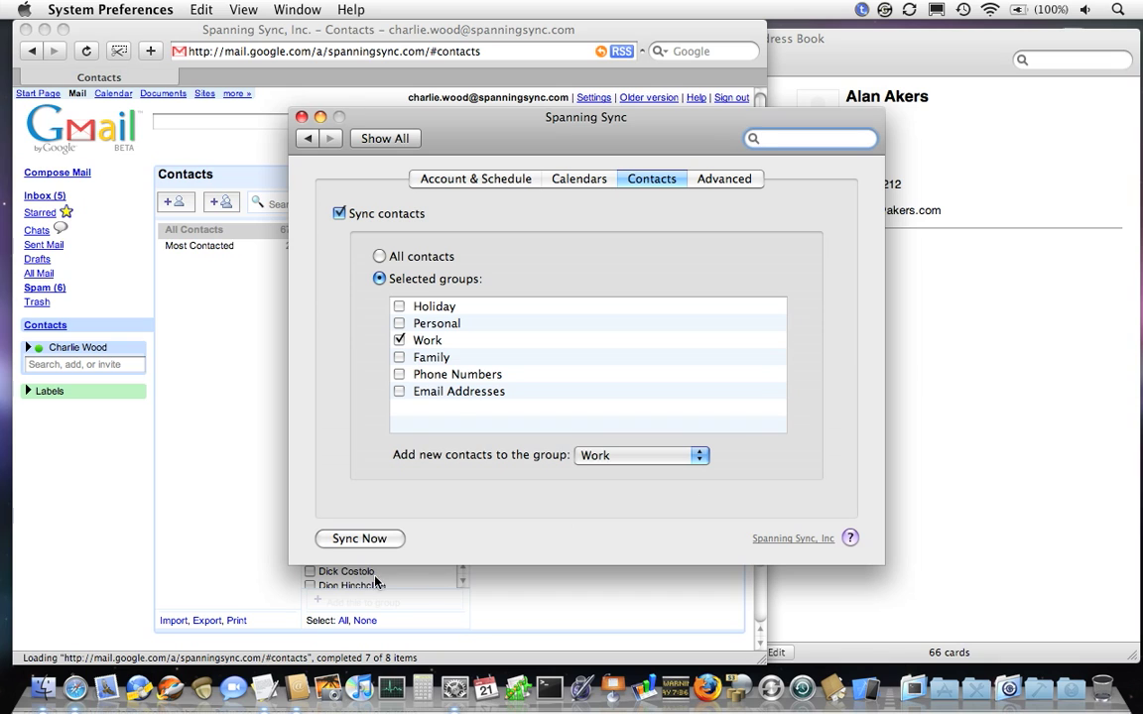
# Sync again to pull the sushi note into Address Book, then view Account & Schedule sync times.
pyautogui.click(359, 537)
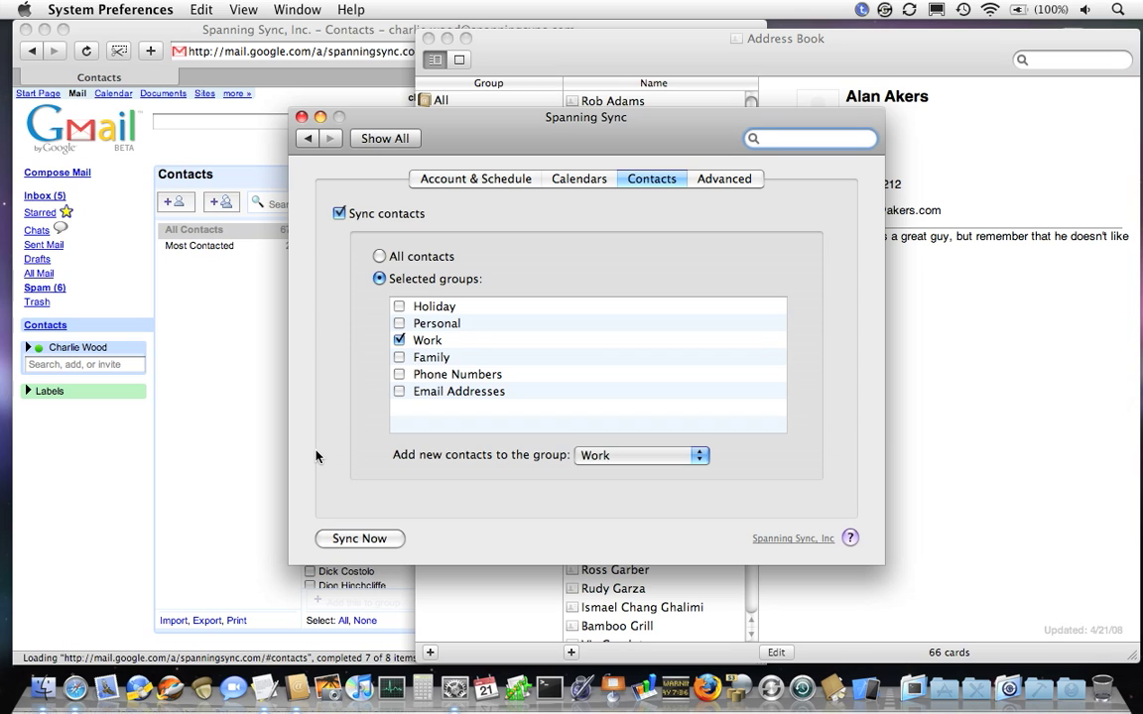
pyautogui.click(476, 179)
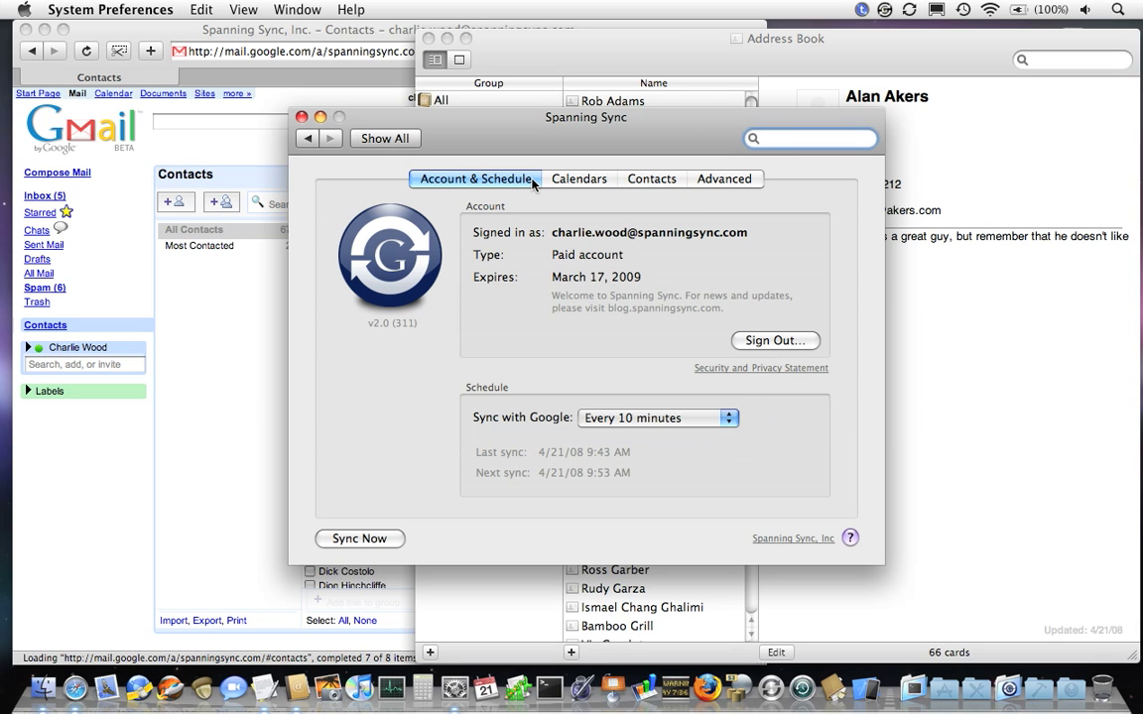